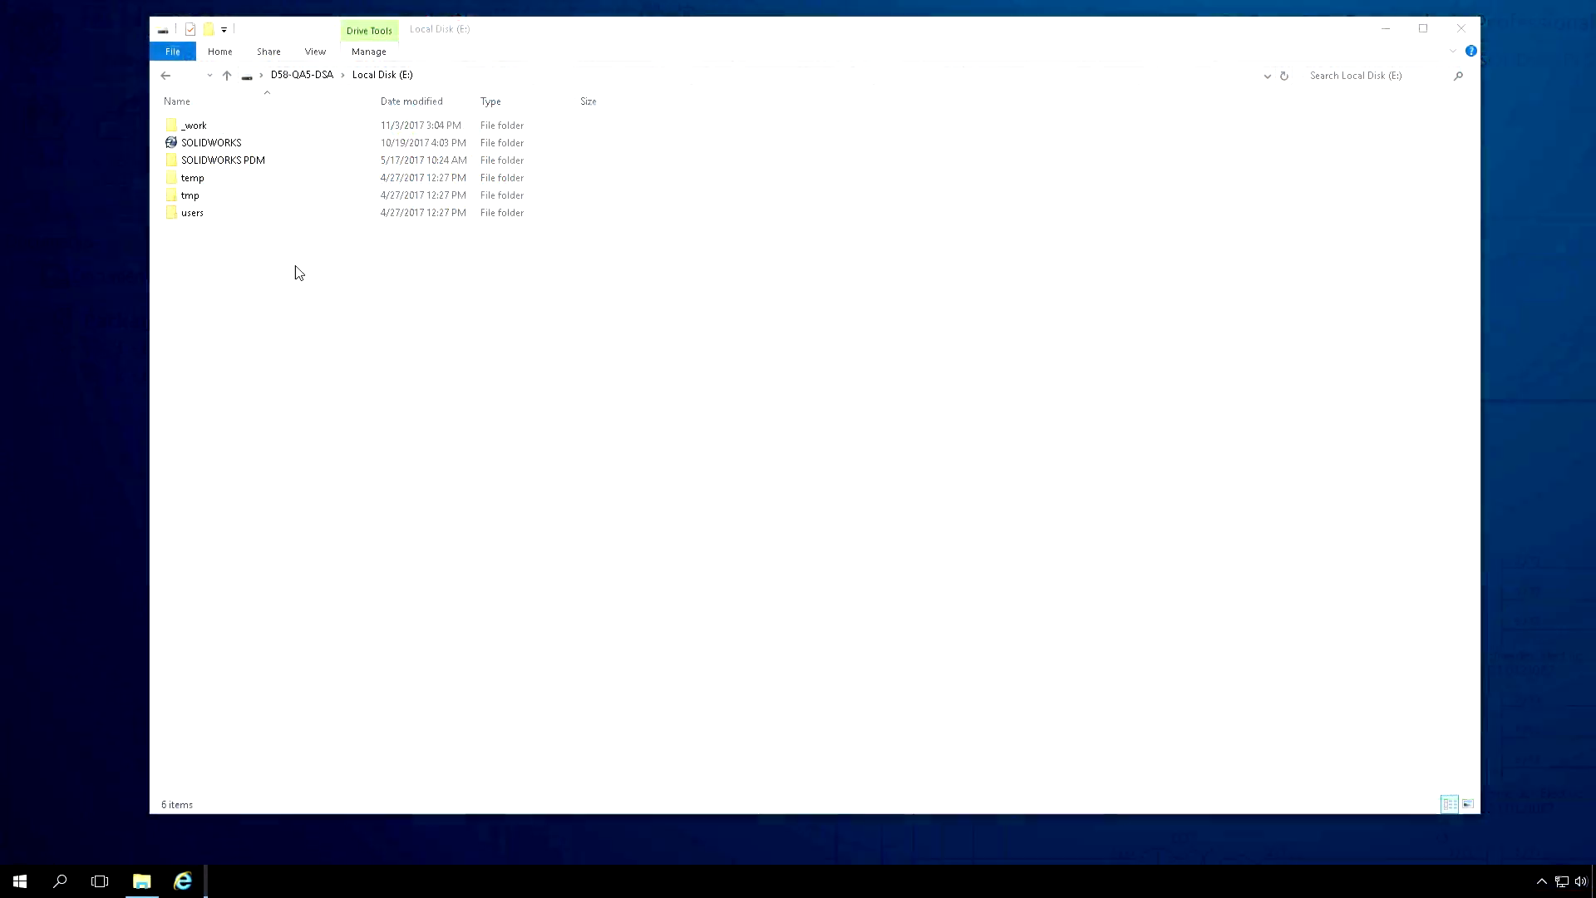
Log into the SOLIDWORKS vault and go into Projects > Packaging line assembly_8AP013.
double_click(211, 143)
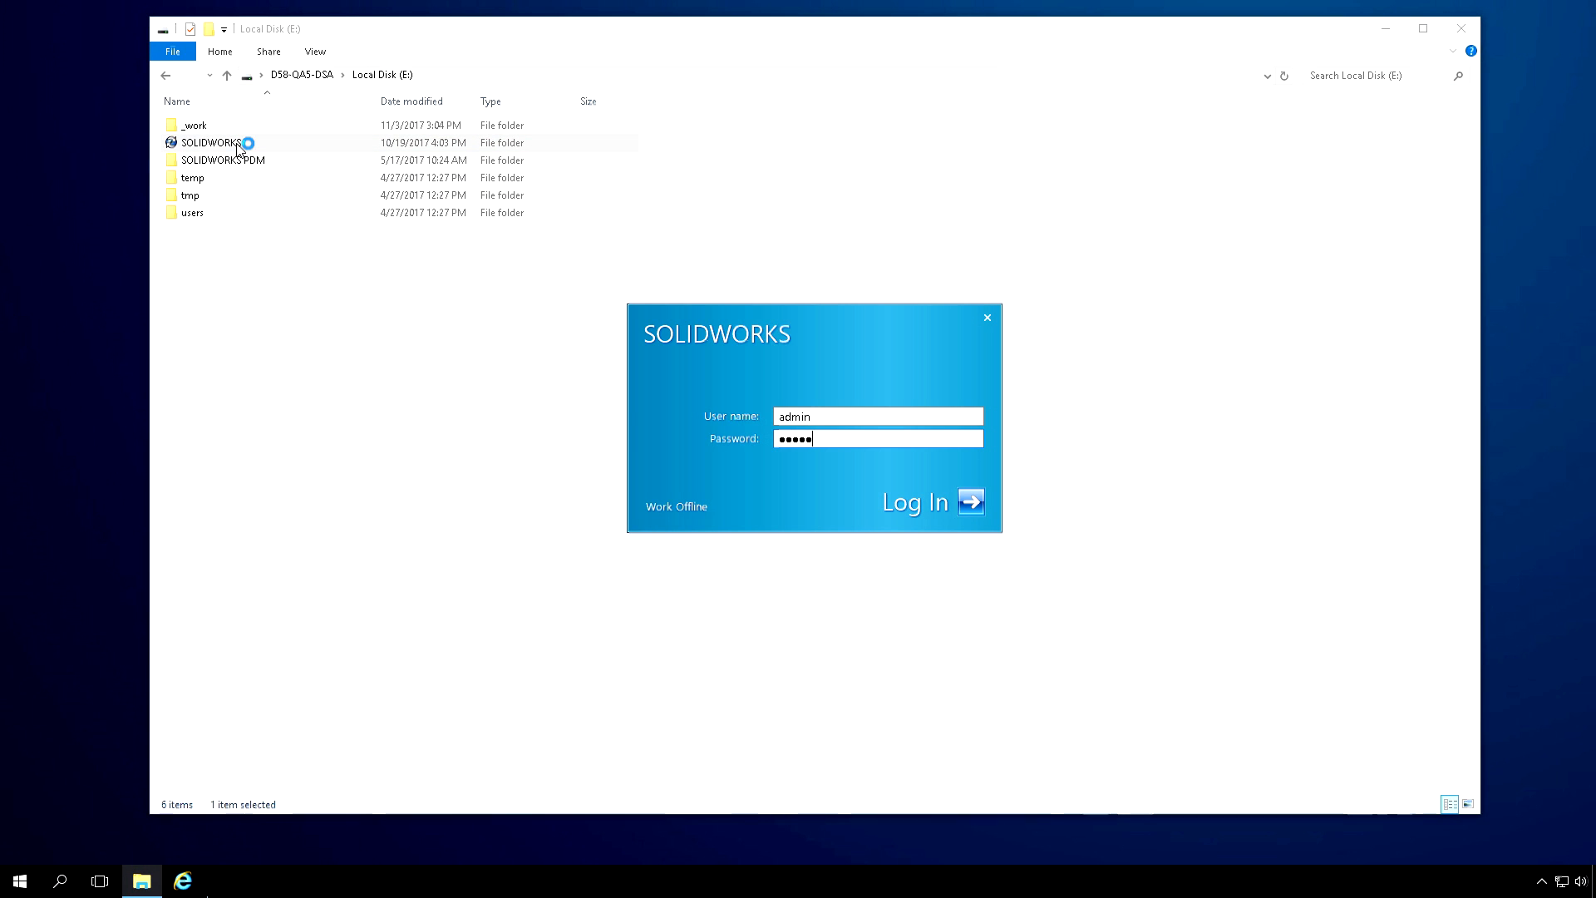
click(928, 502)
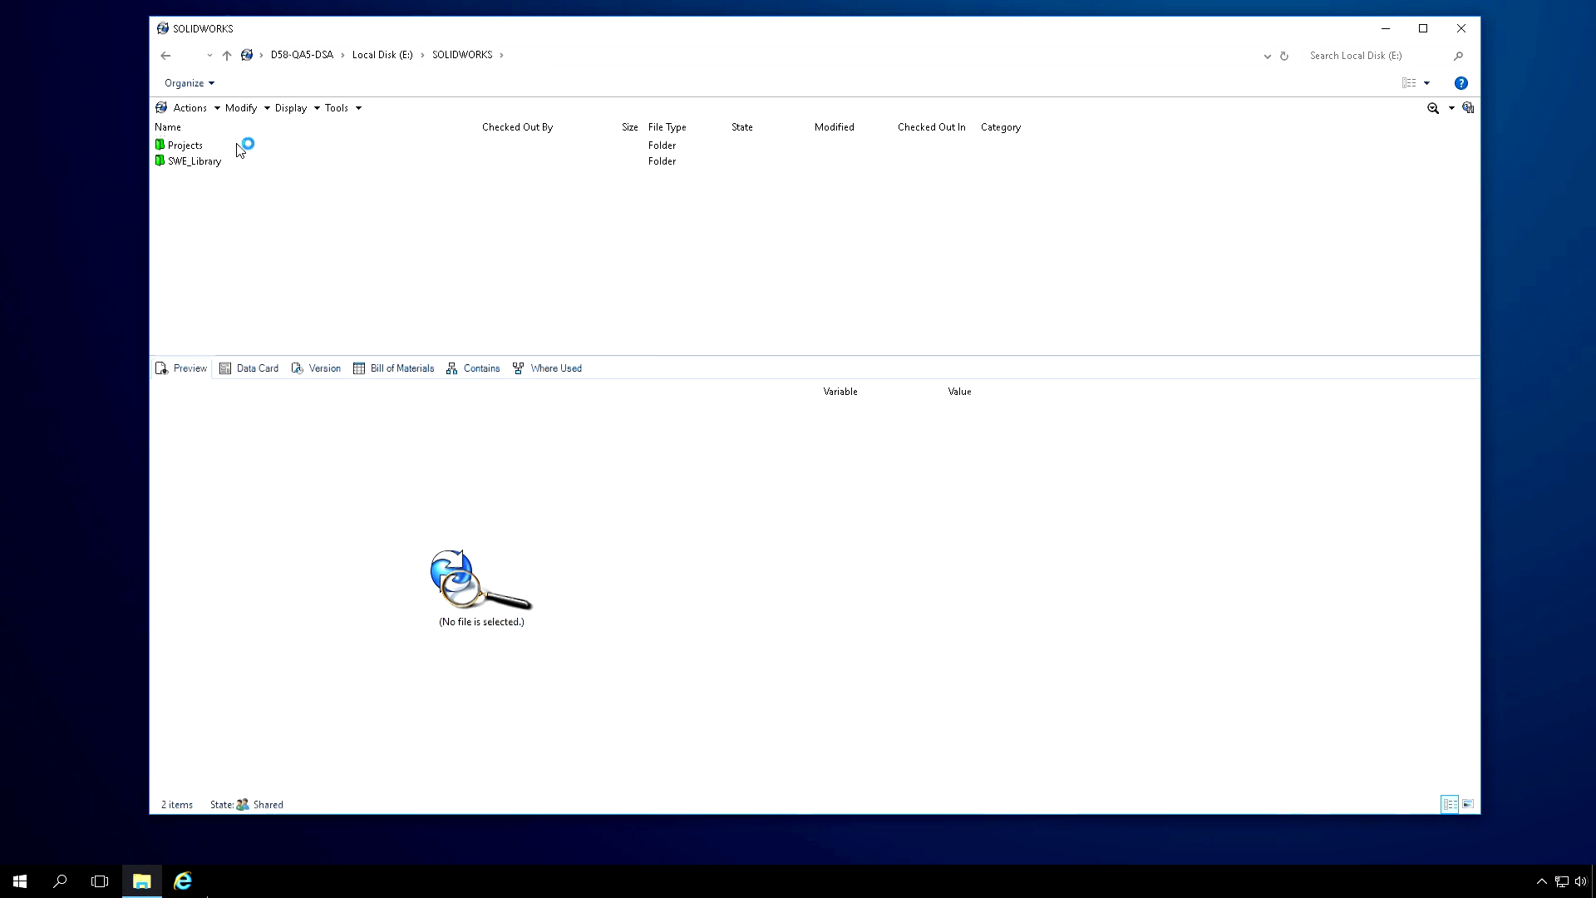
double_click(186, 145)
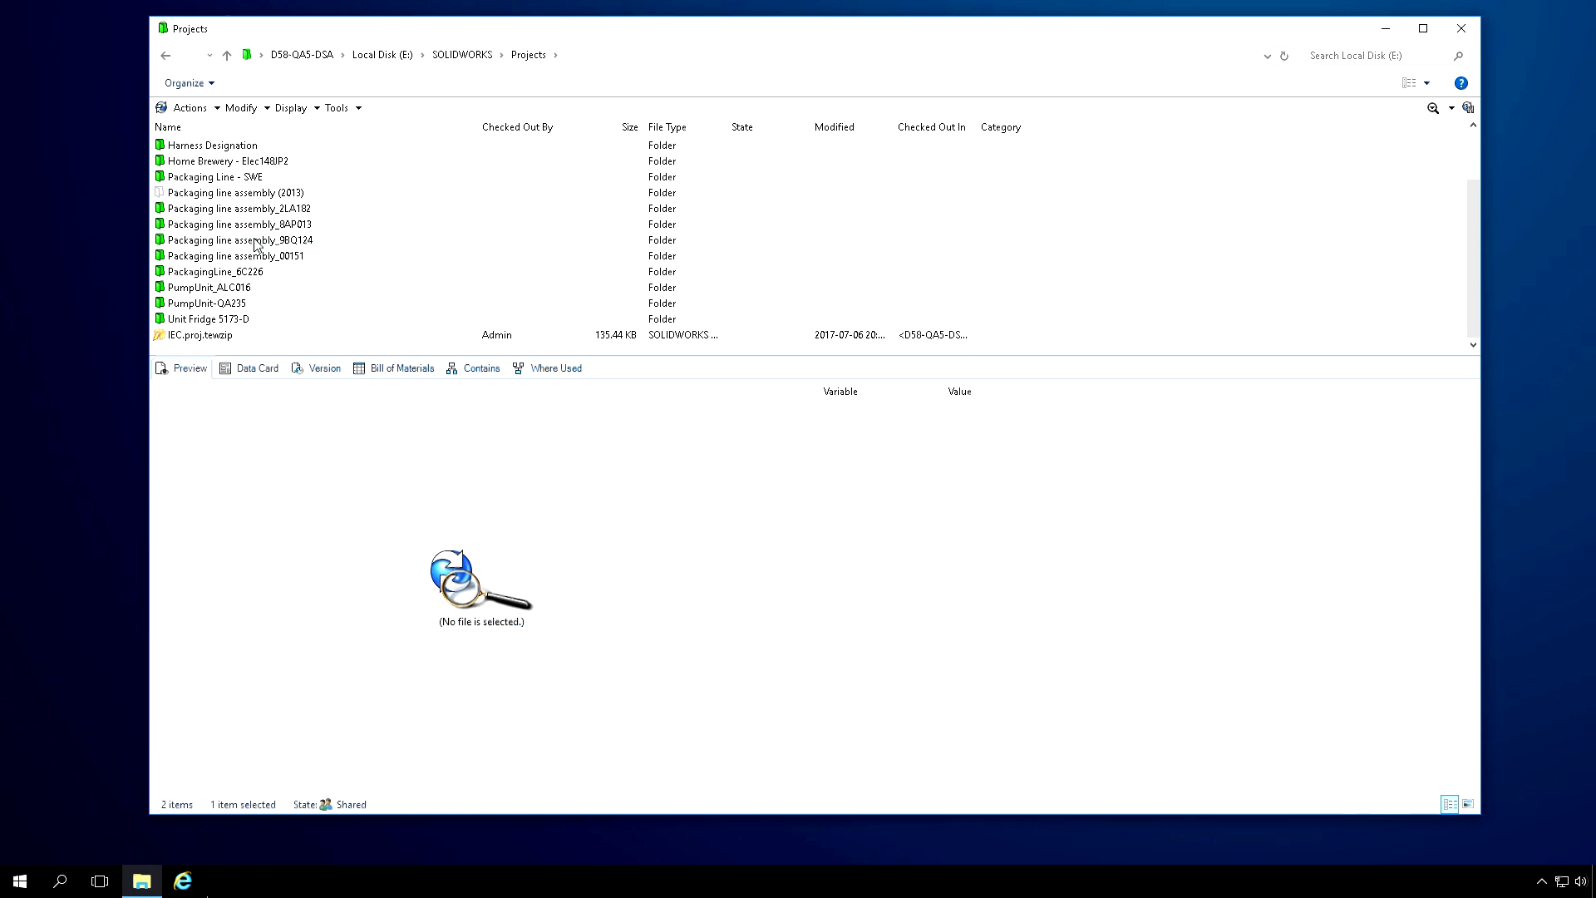
double_click(237, 224)
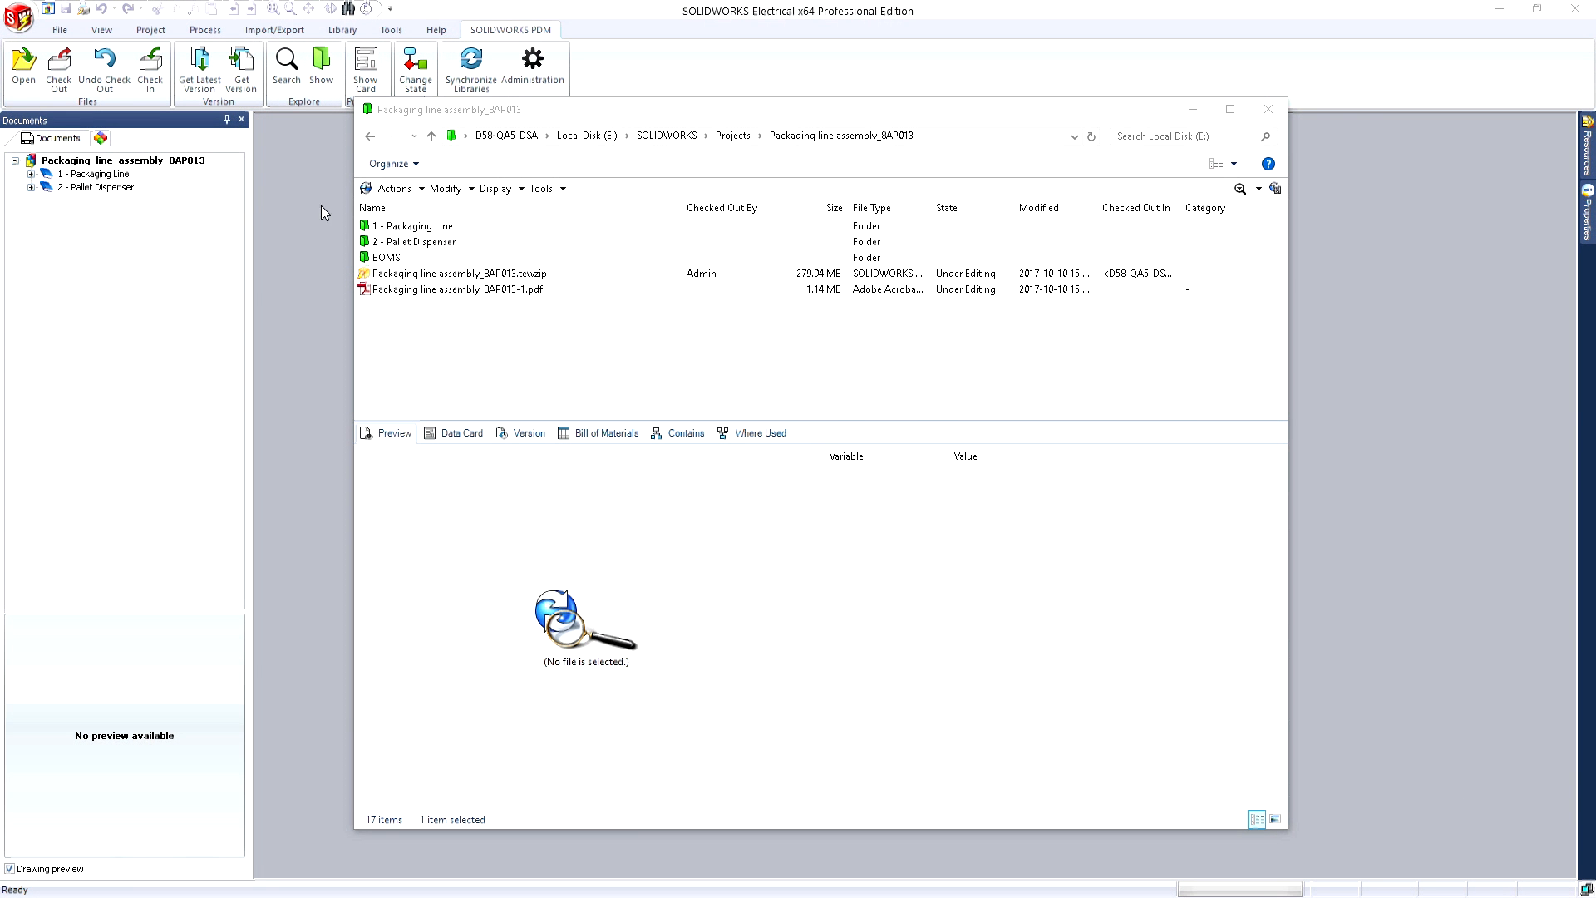
Enter the BOMS folder listing the eleven virtual bill-of-materials documents.
click(384, 256)
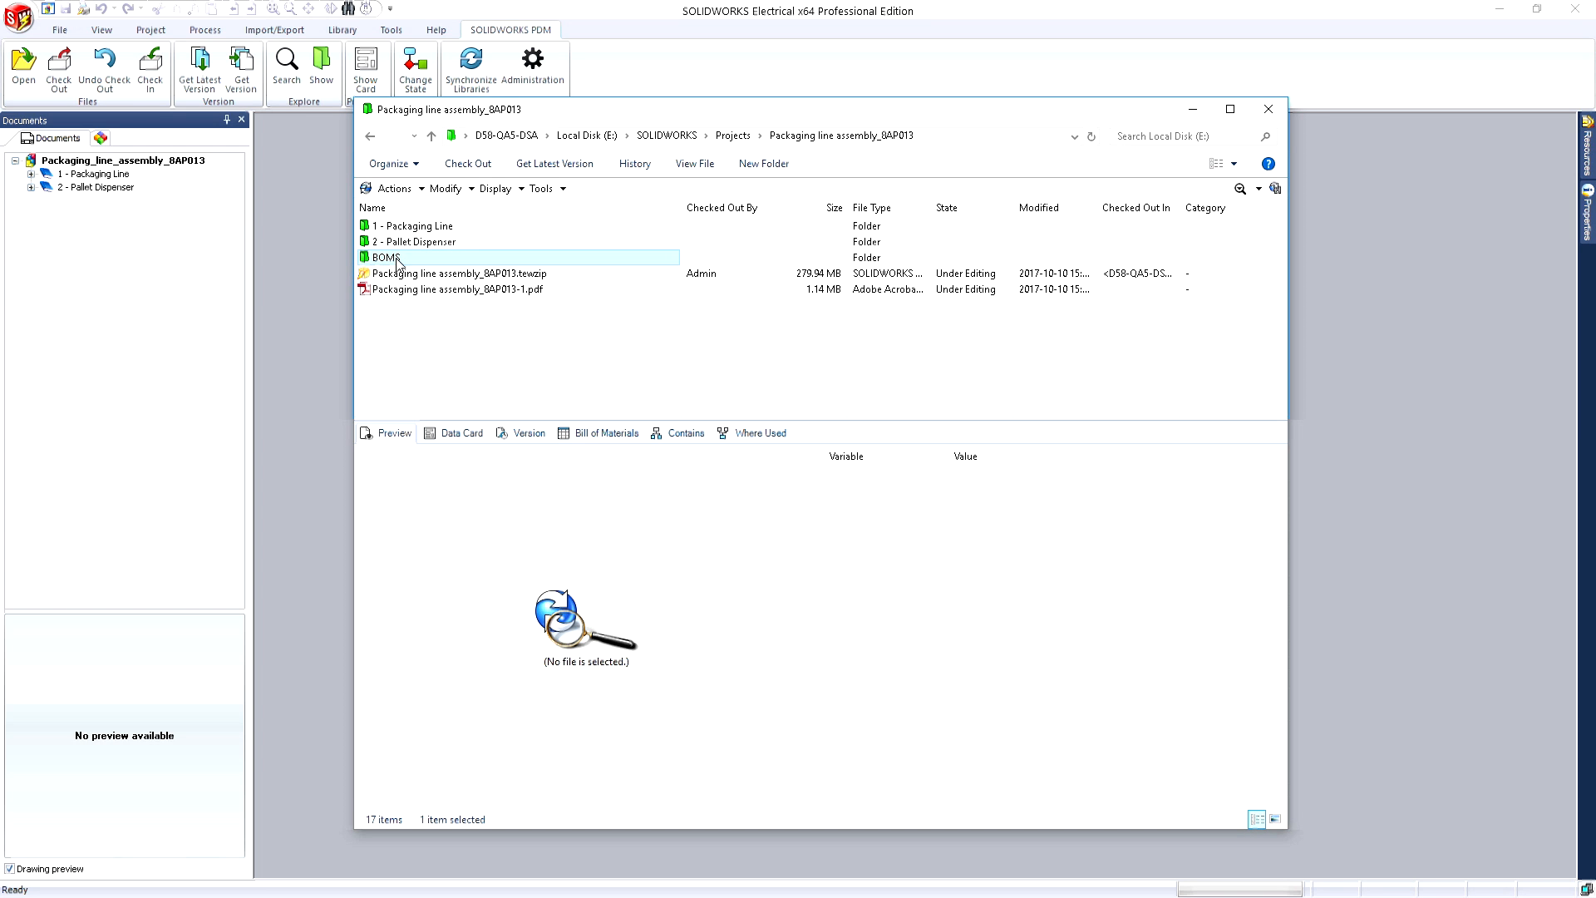
double_click(384, 256)
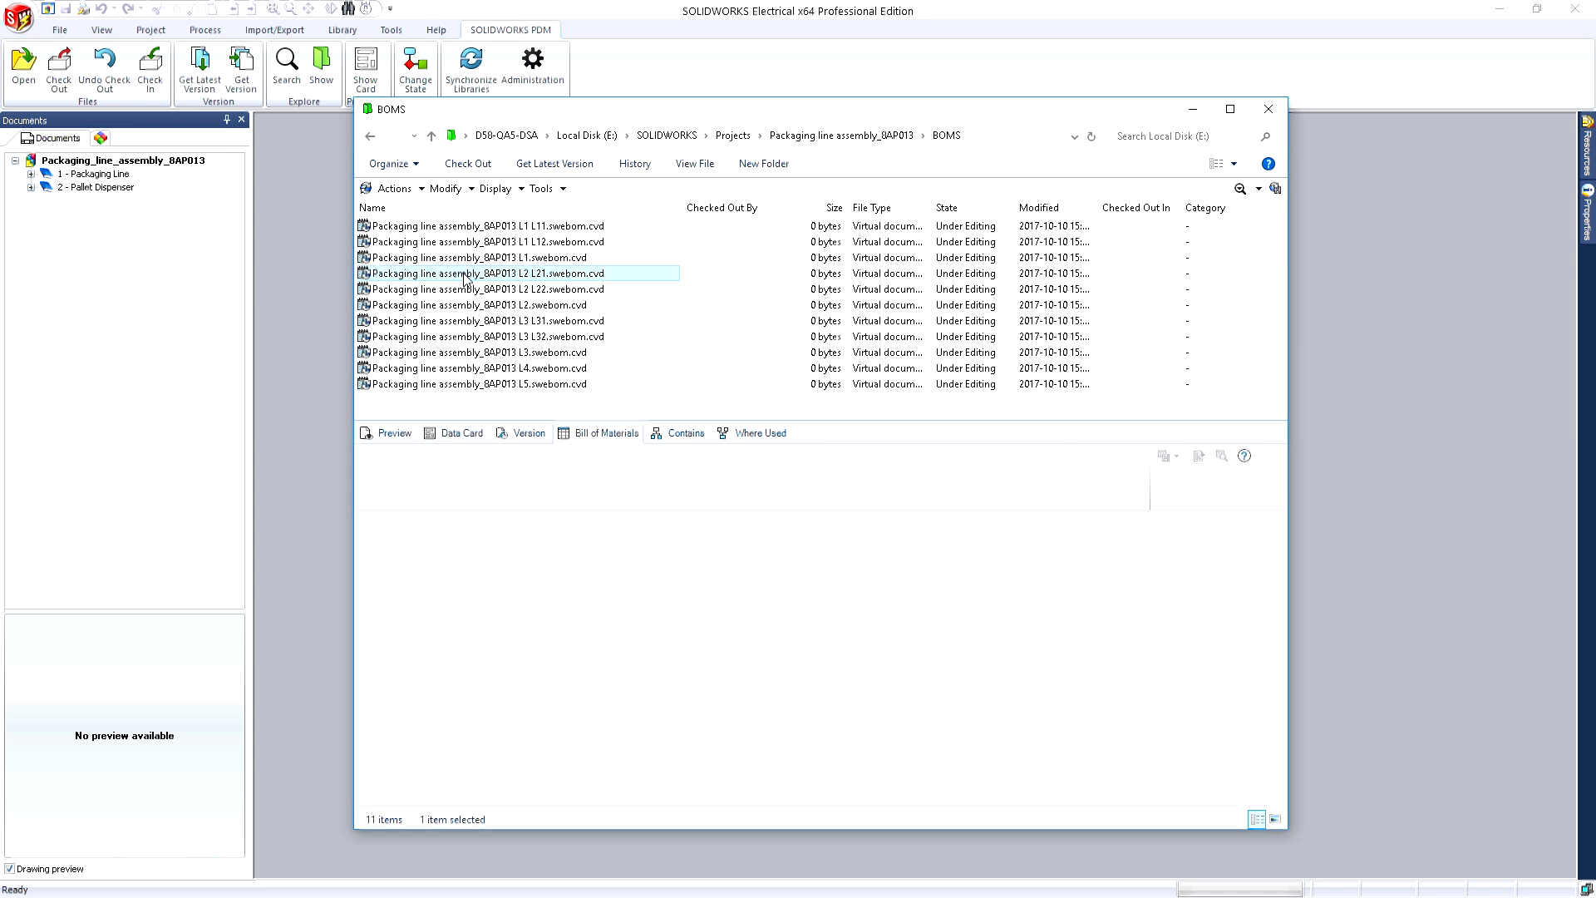
From the L2 L22 BOM, browse to the Schneider Electric_XB2BV1213 part in the Luminous library folder.
click(484, 290)
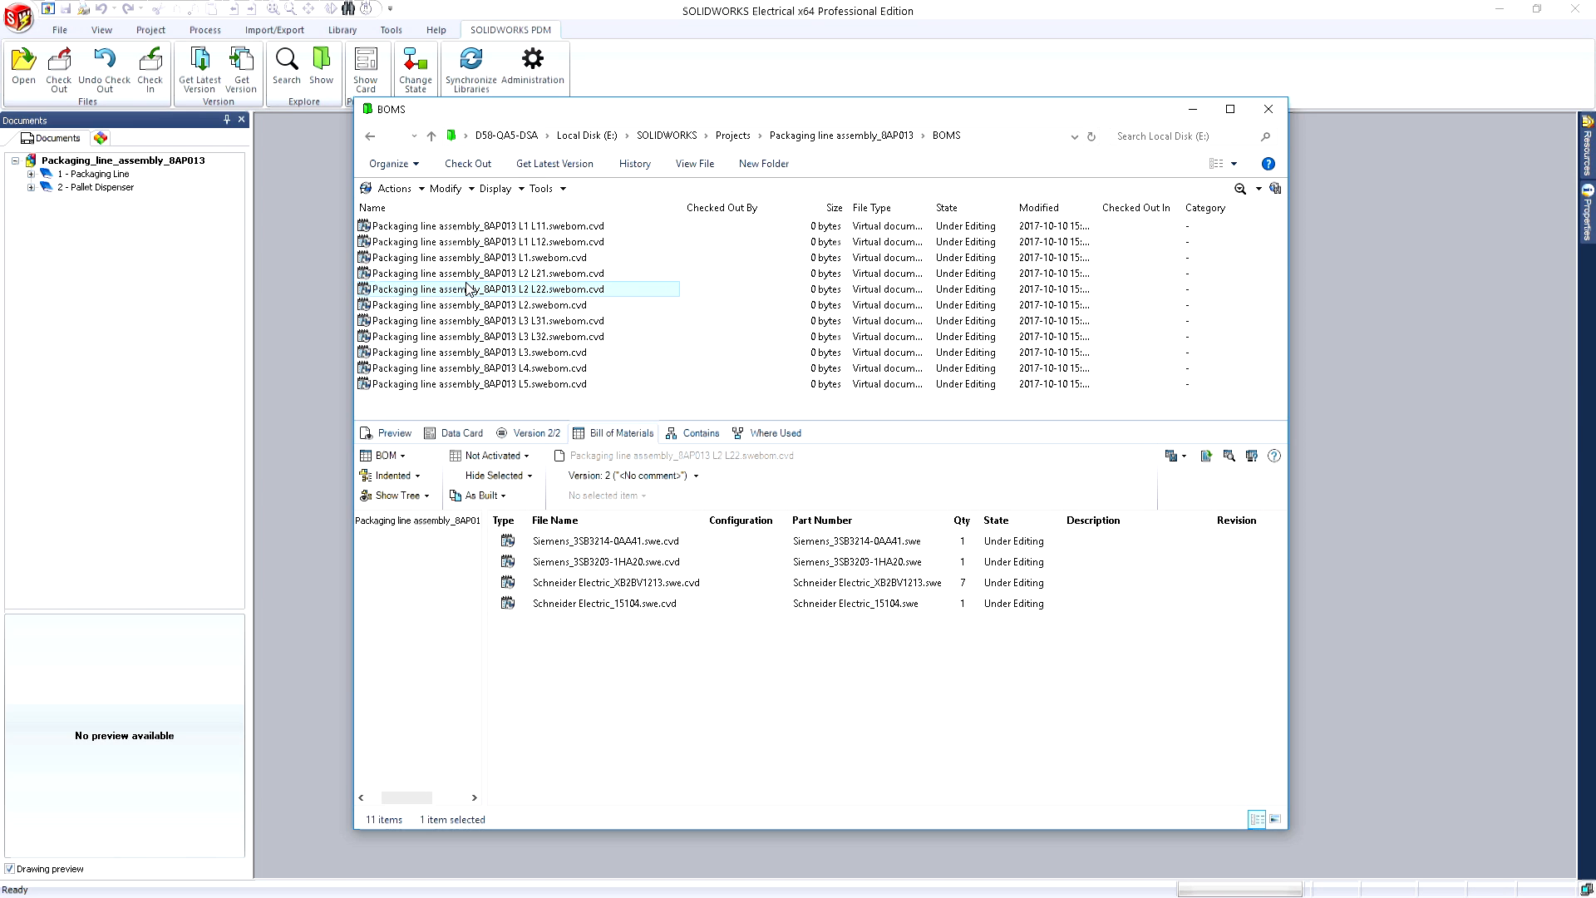
click(610, 582)
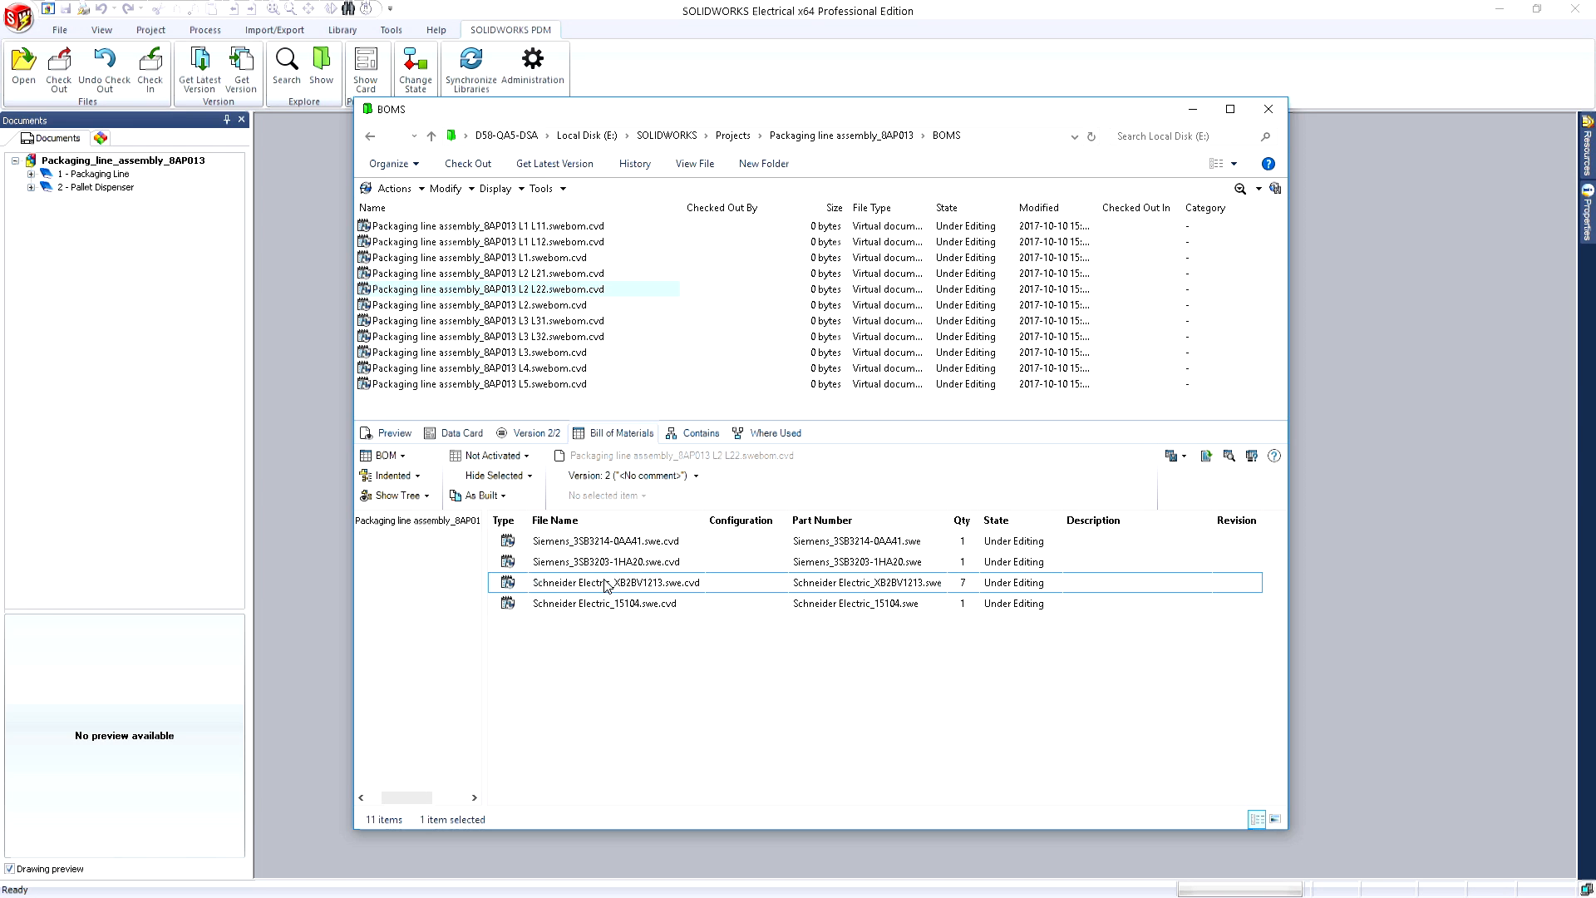
right_click(605, 582)
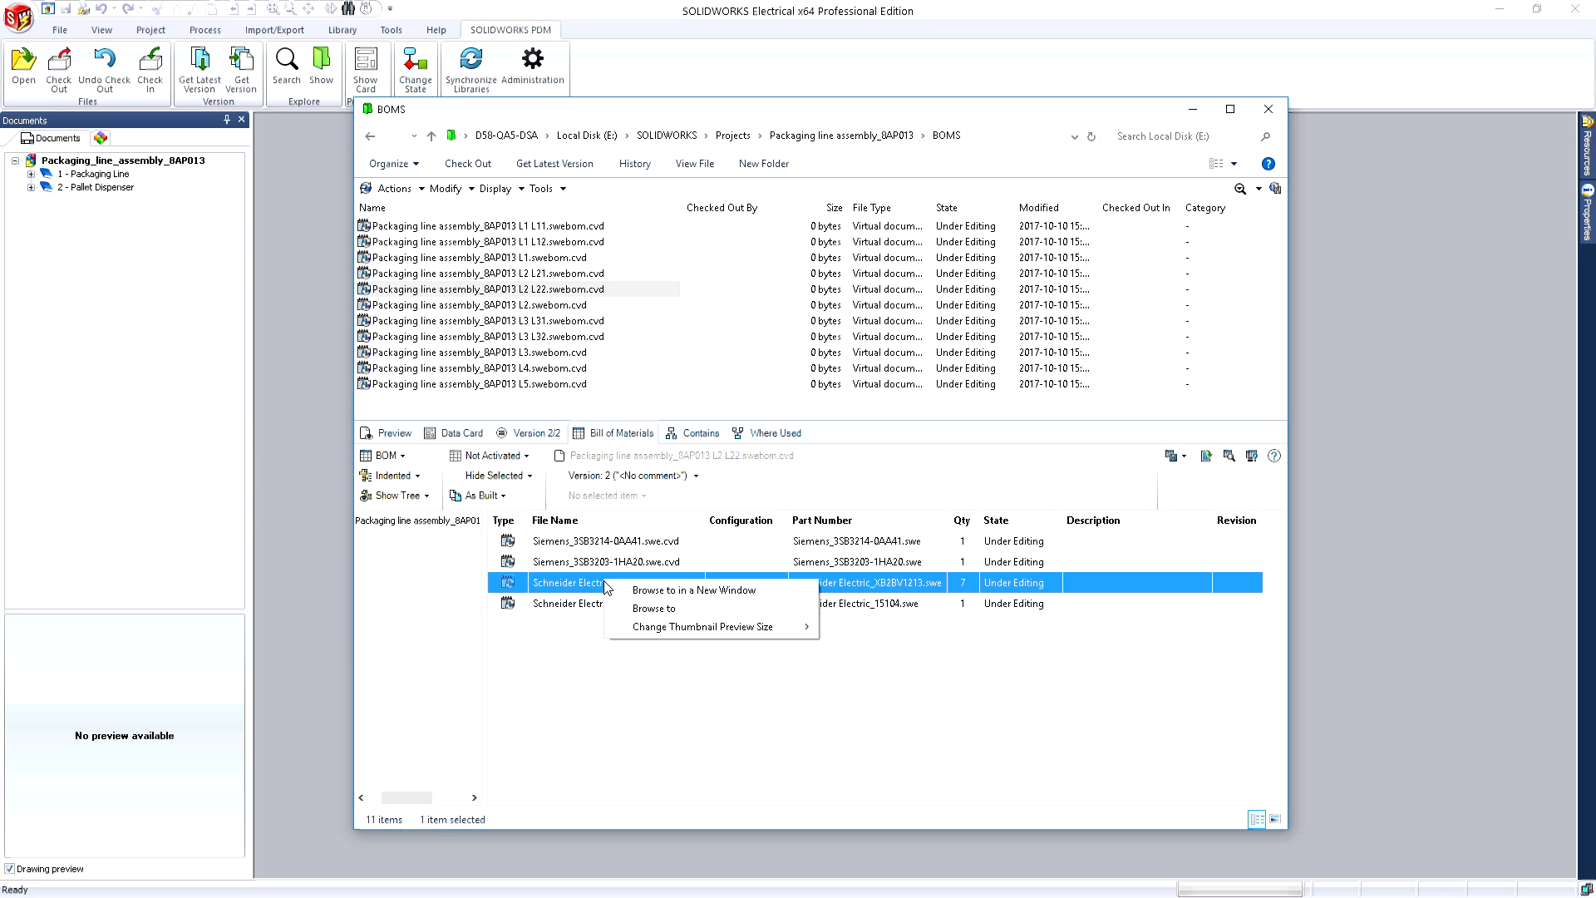
mouse_move(654, 608)
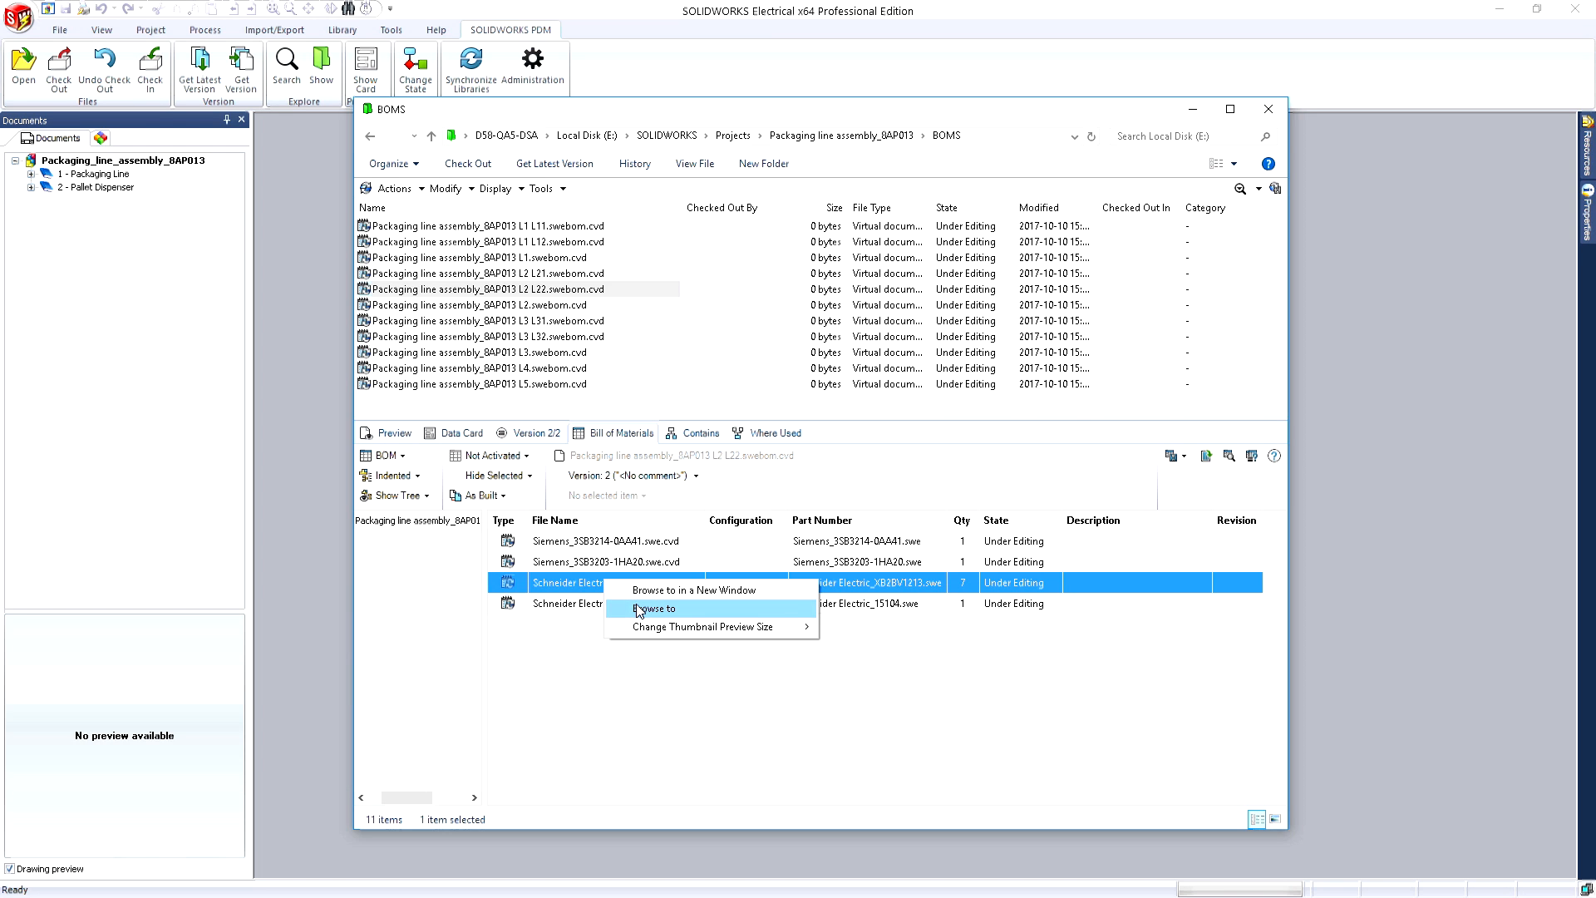
click(653, 609)
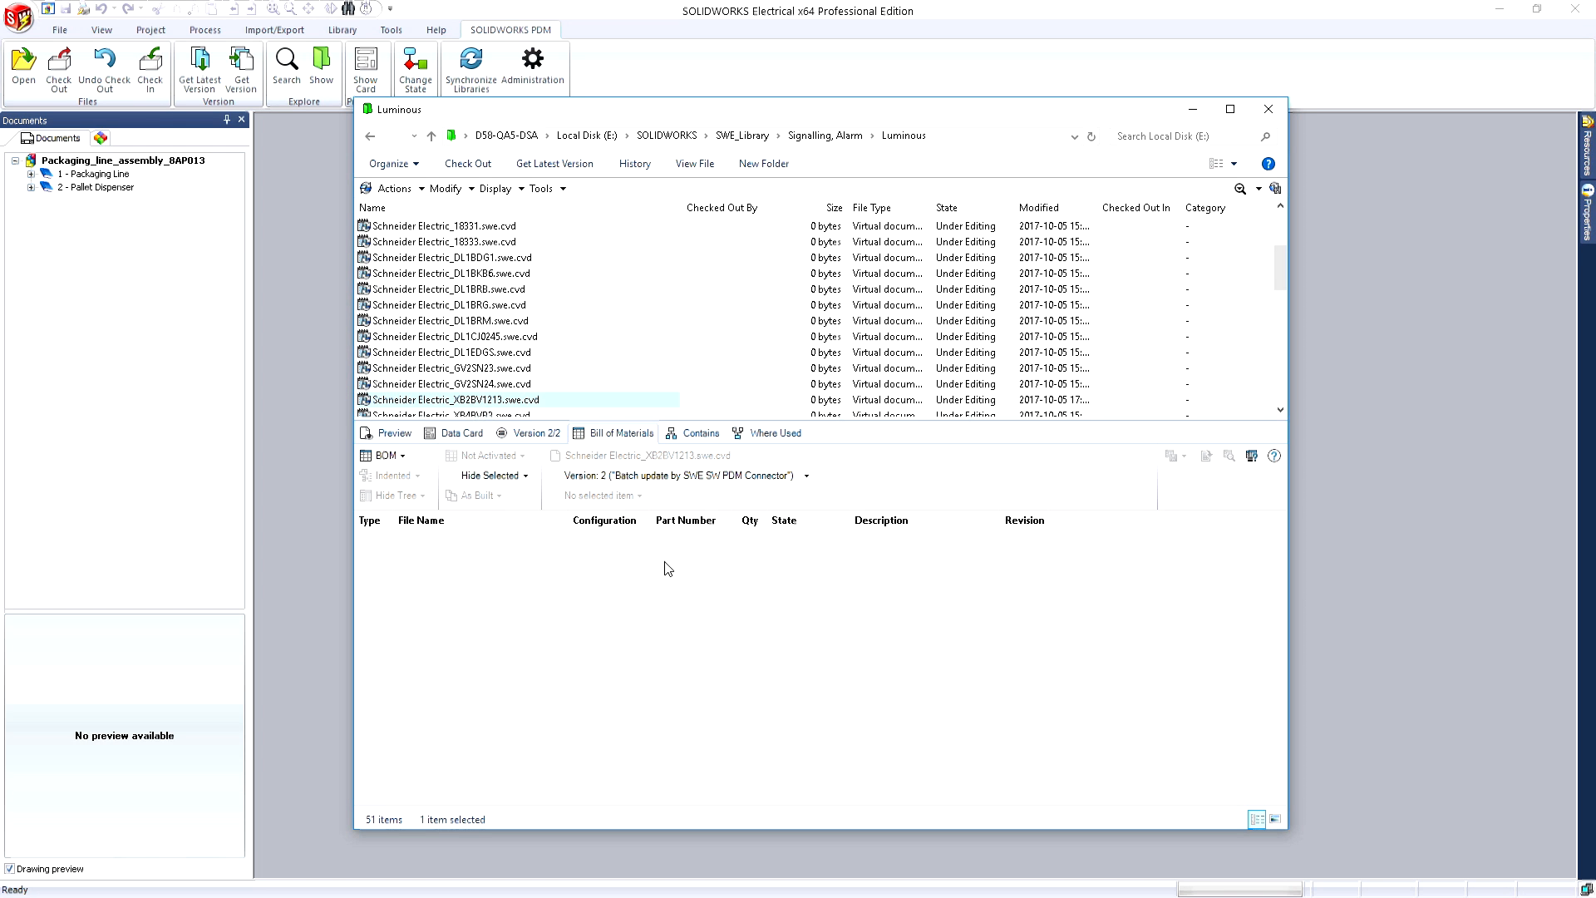
Show the data card of Rockwell Automation_1492-SPM1C100 in the Circuit-breakers library folder.
click(773, 432)
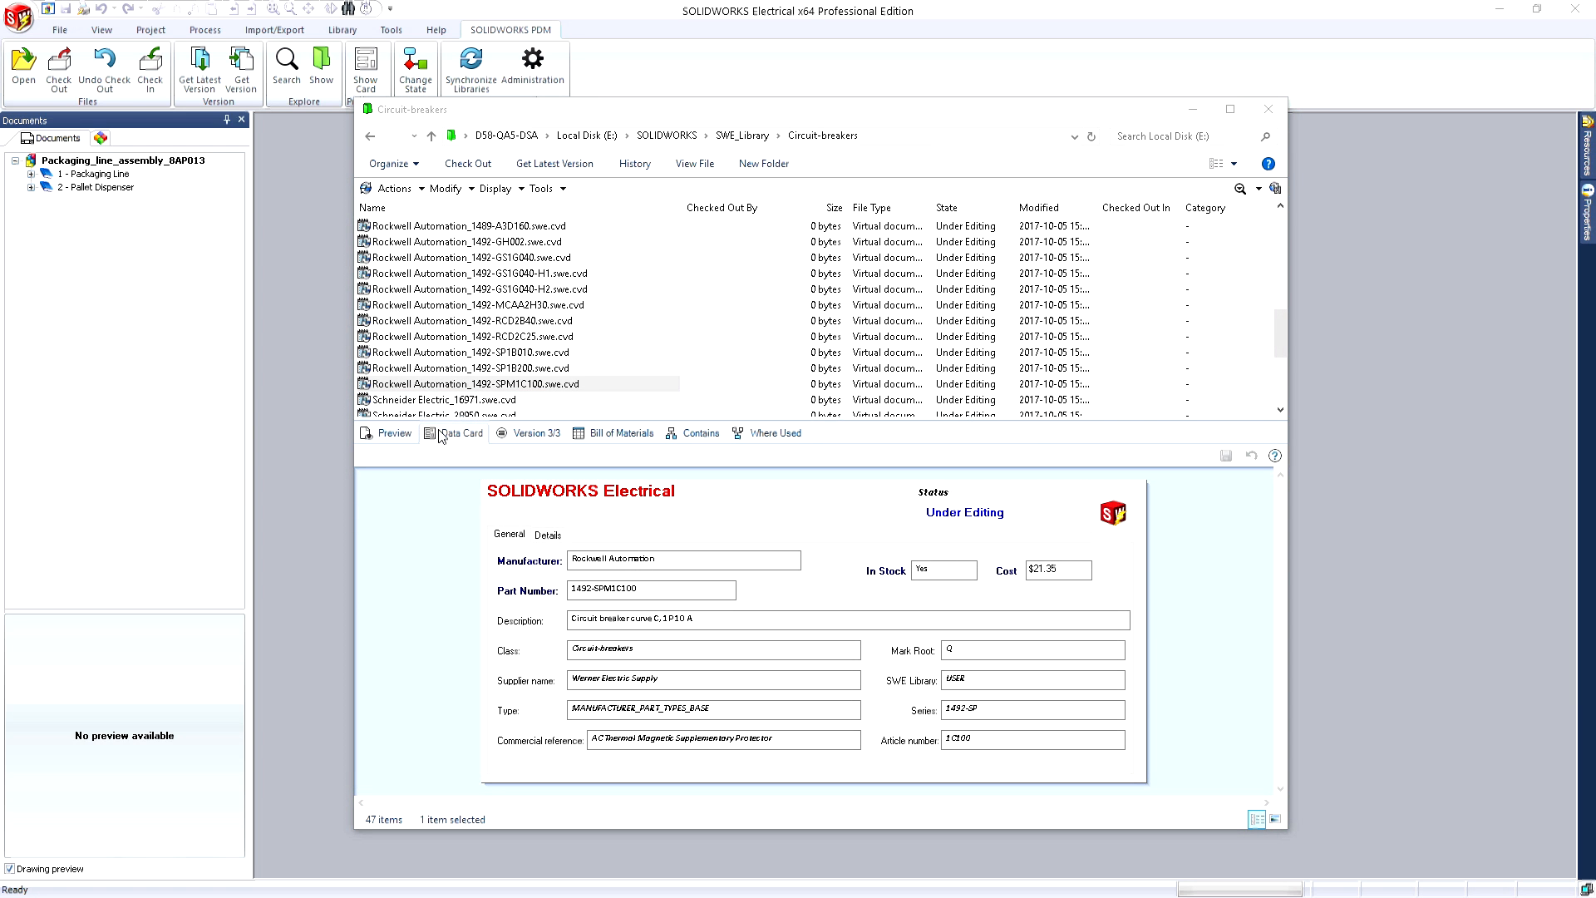
mouse_move(504, 497)
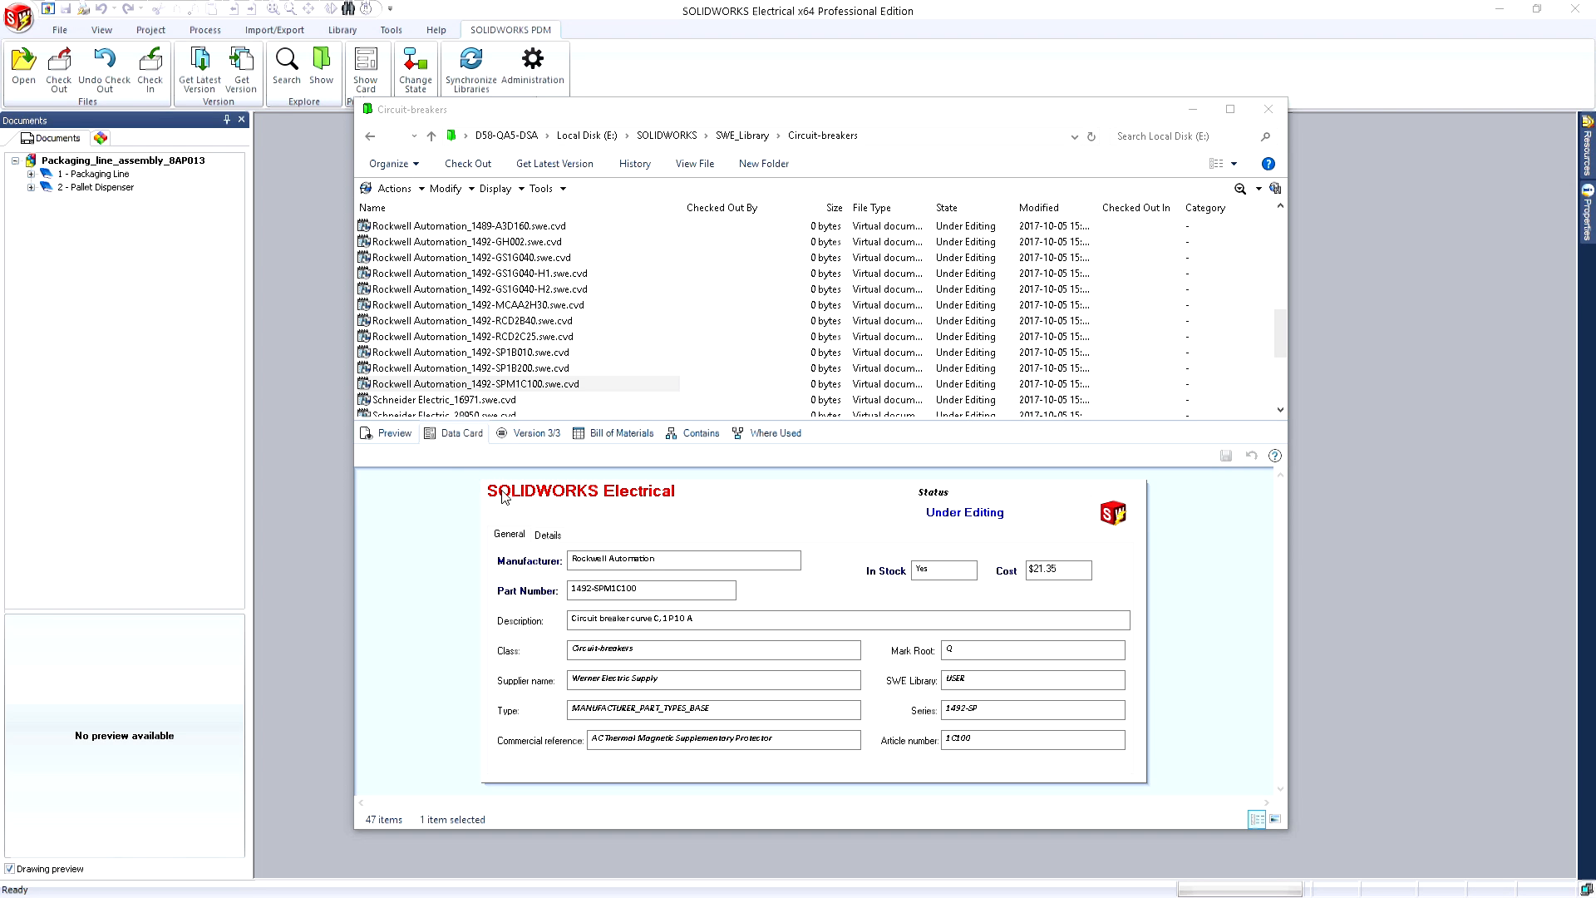
click(547, 533)
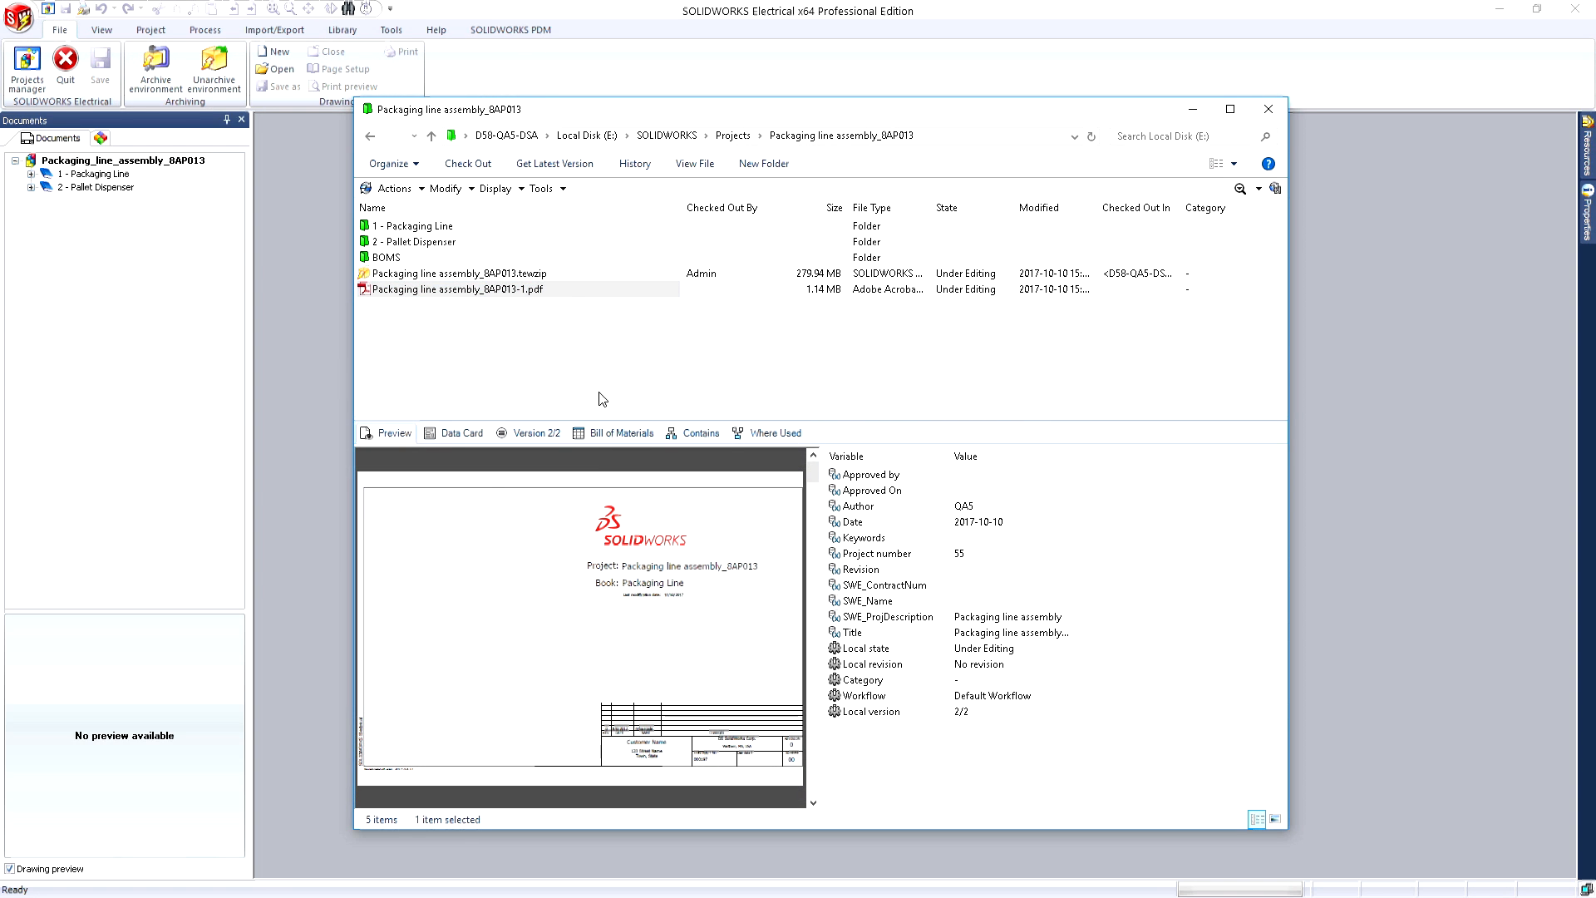
mouse_move(588, 550)
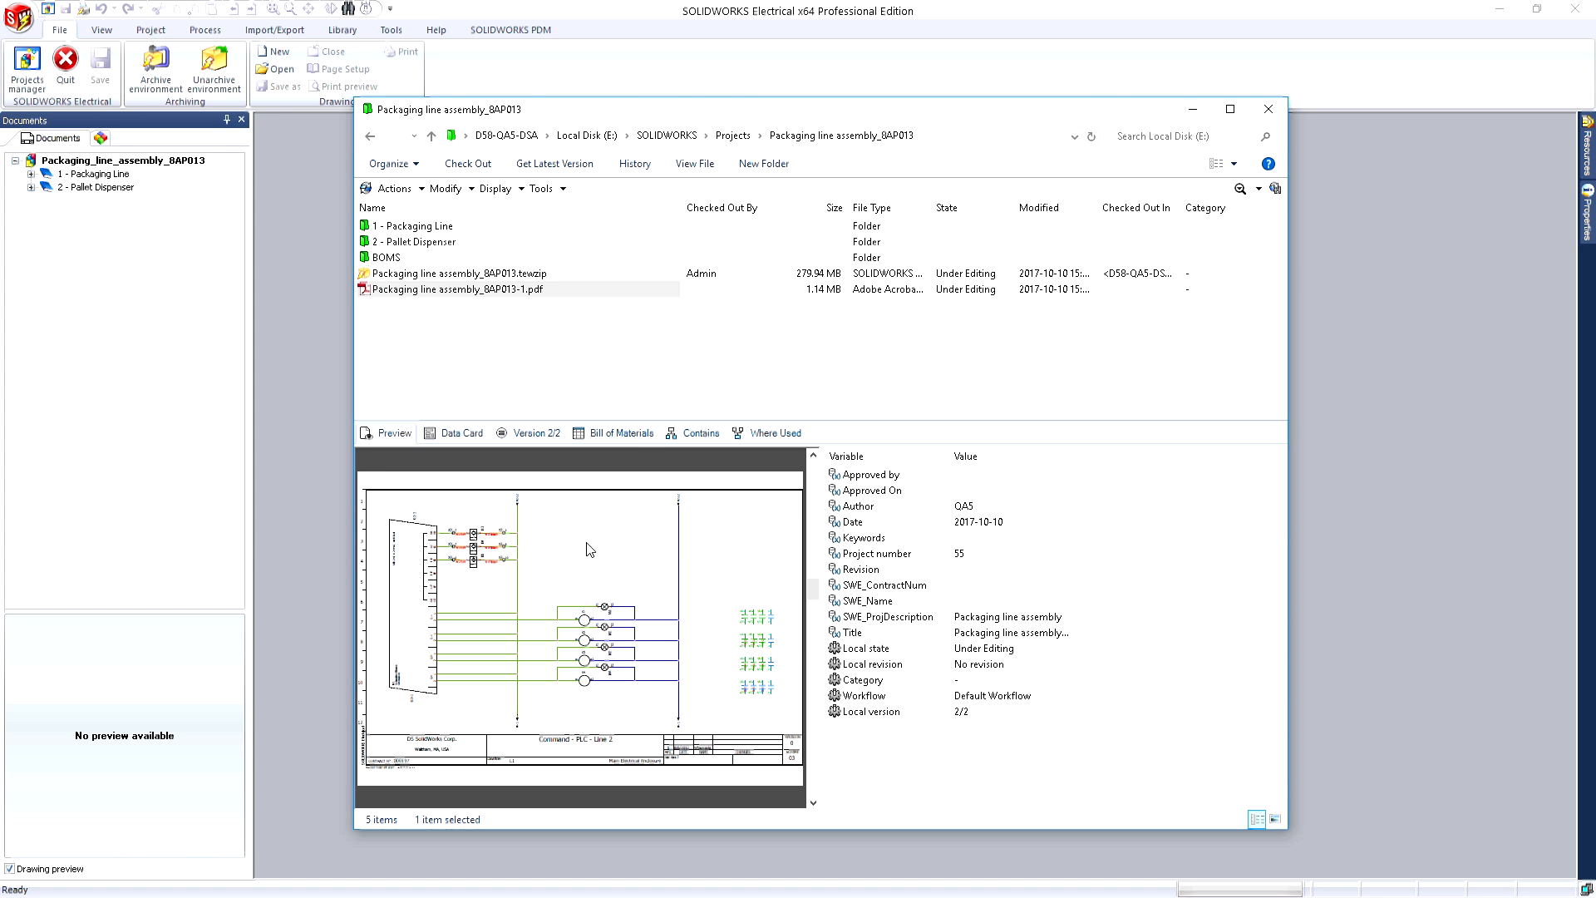
Preview Packaging line assembly_8AP013-1.pdf and page from the cover to a PLC schematic sheet.
click(511, 30)
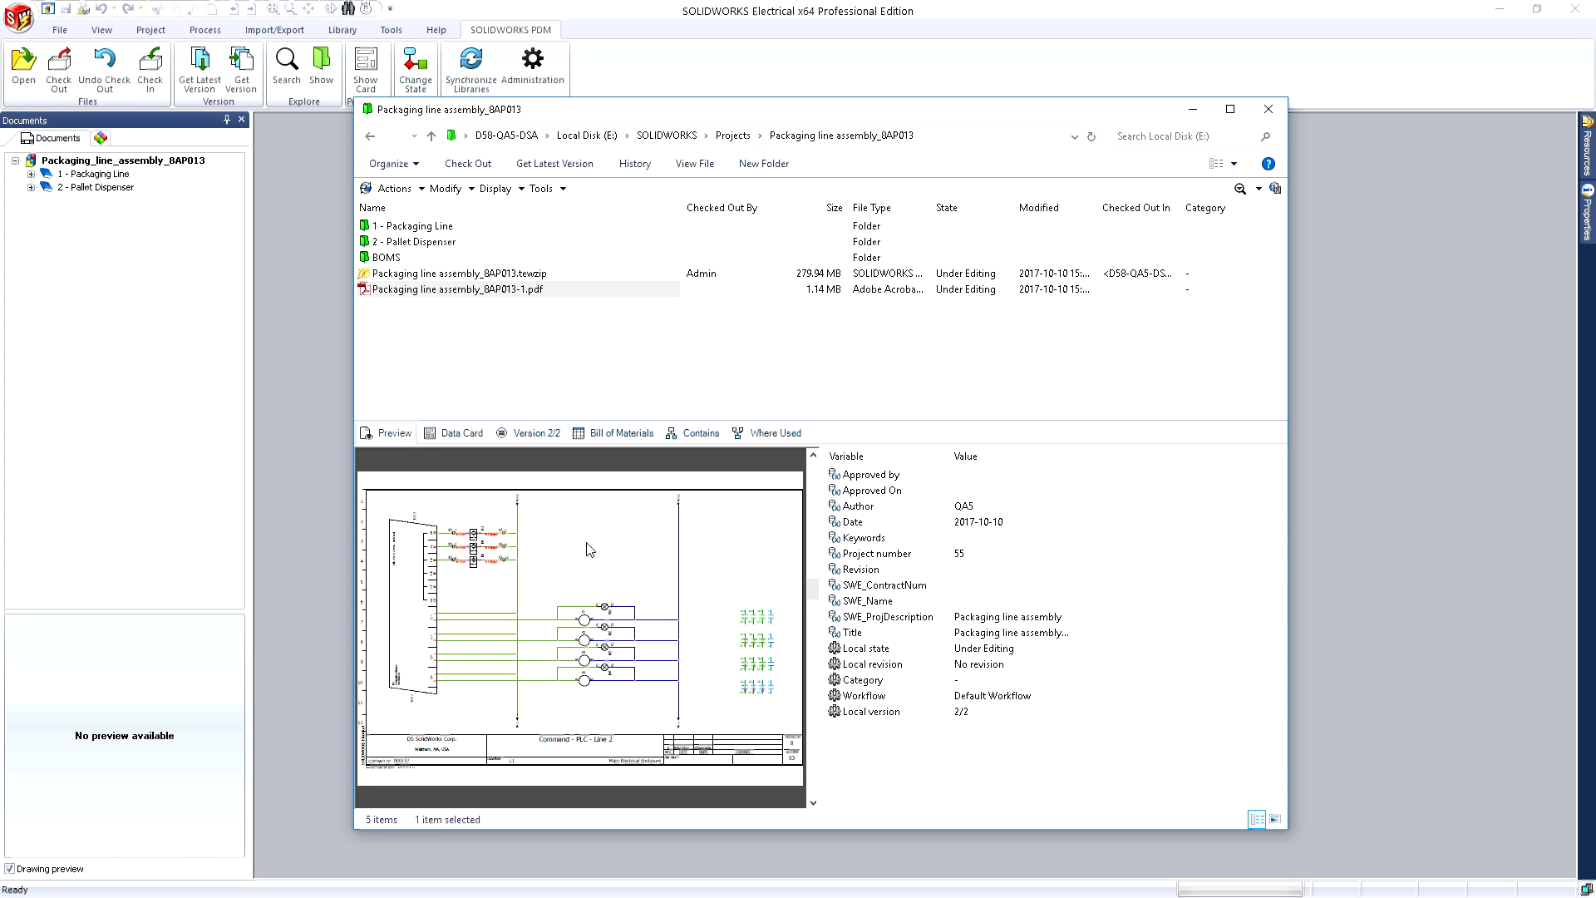